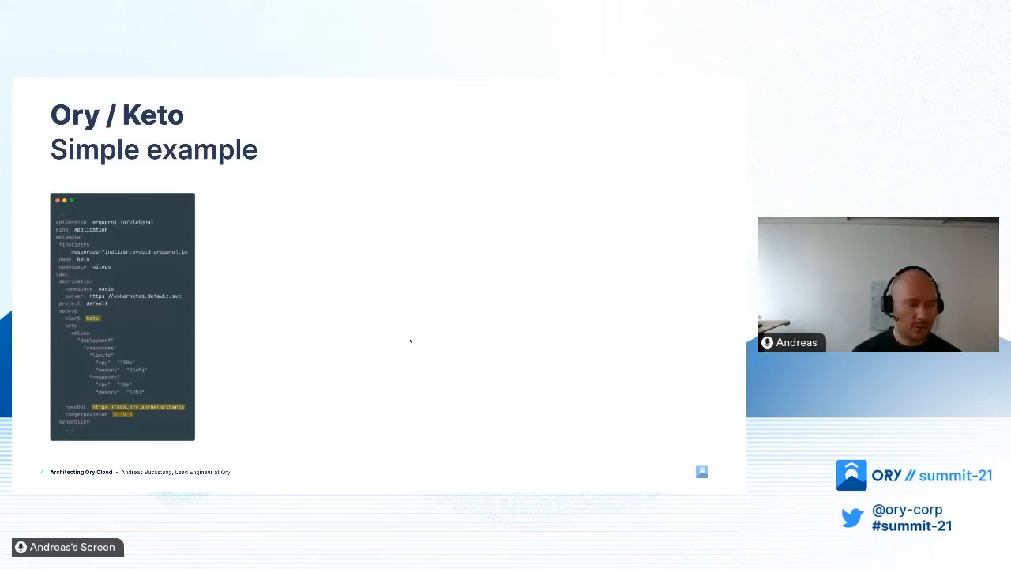
mouse_move(298, 356)
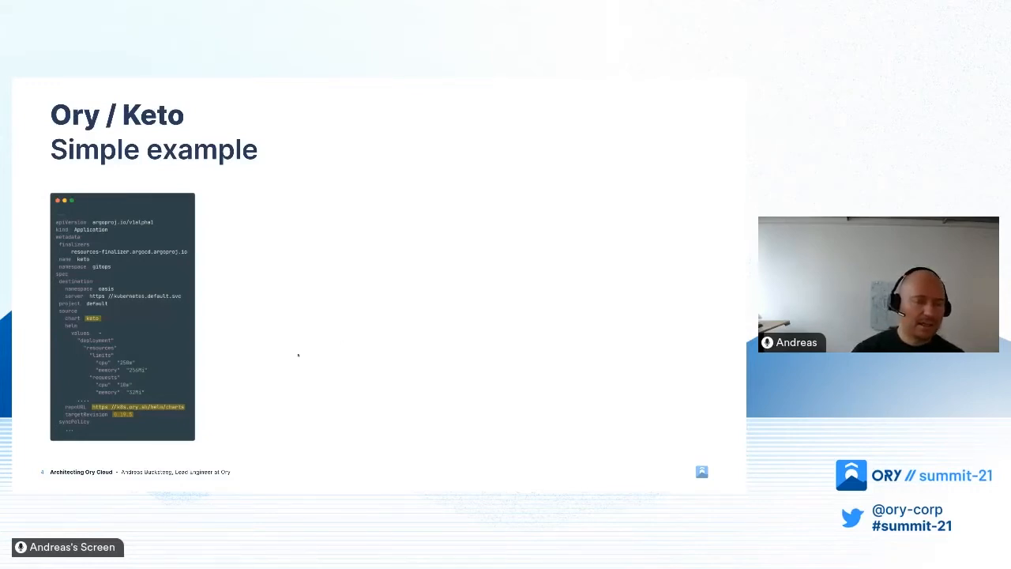